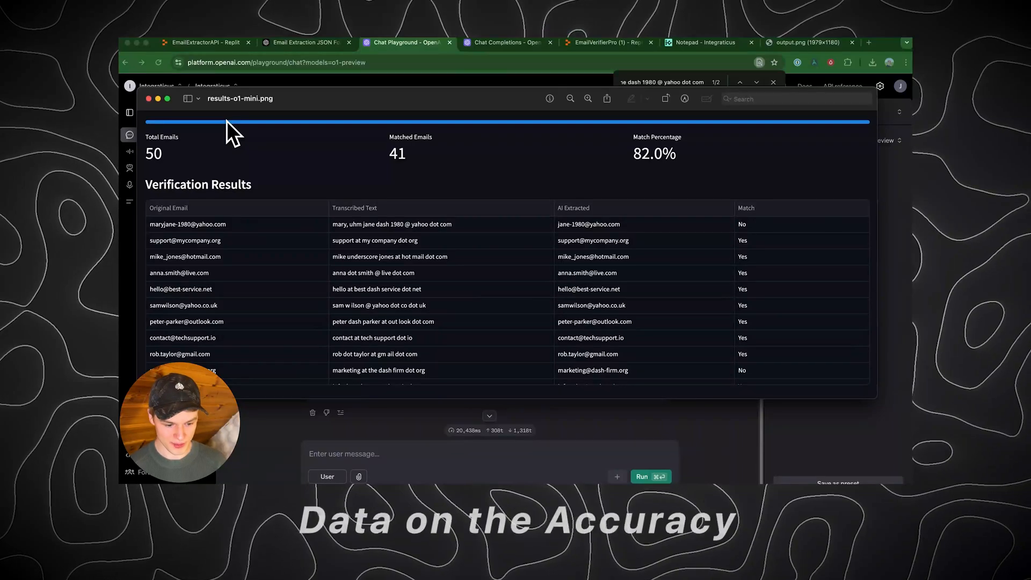
mouse_move(677, 187)
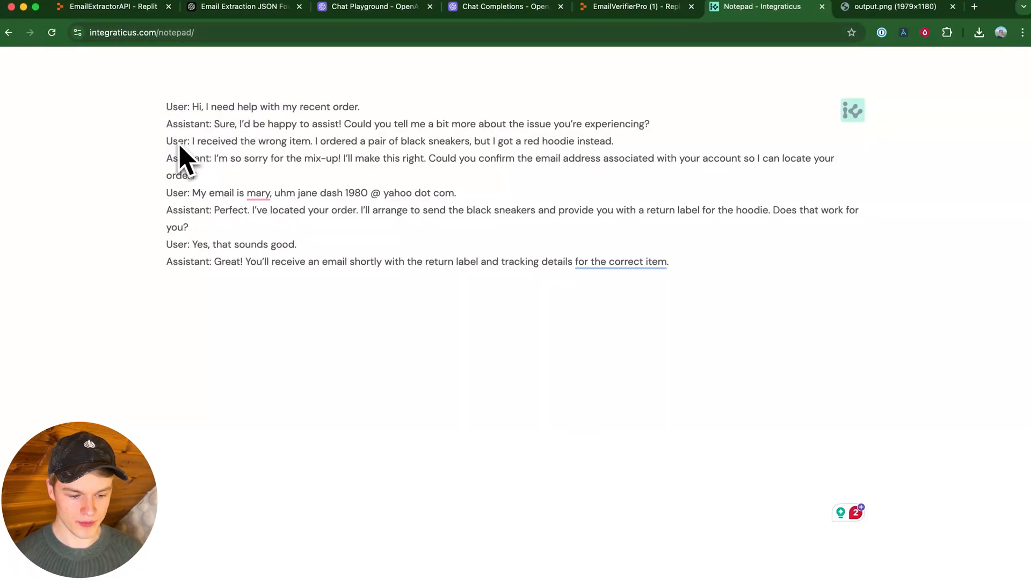
mouse_move(211, 269)
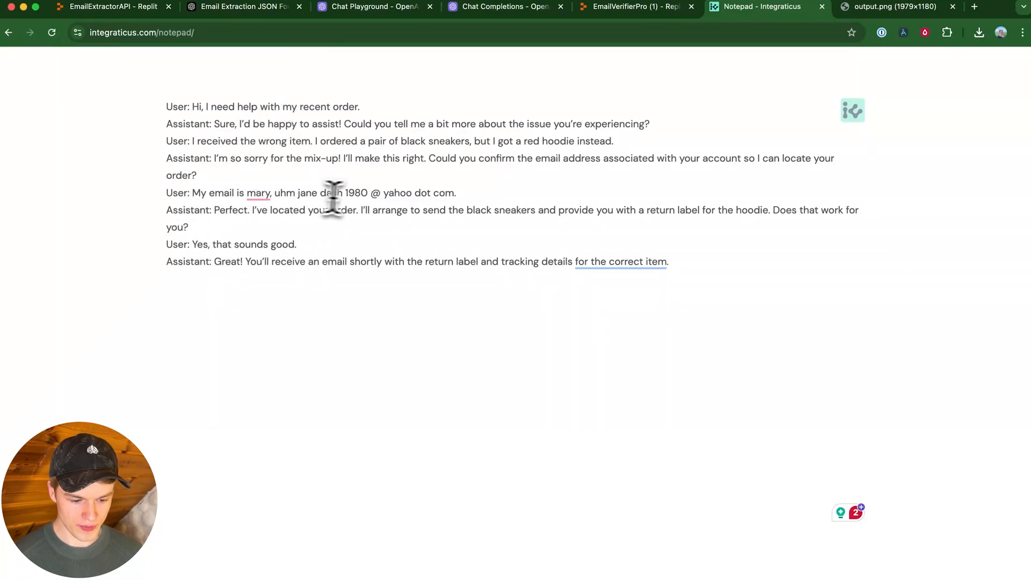
Select the customer's spoken email sentence and retype 1980 within it
drag(247, 192, 385, 192)
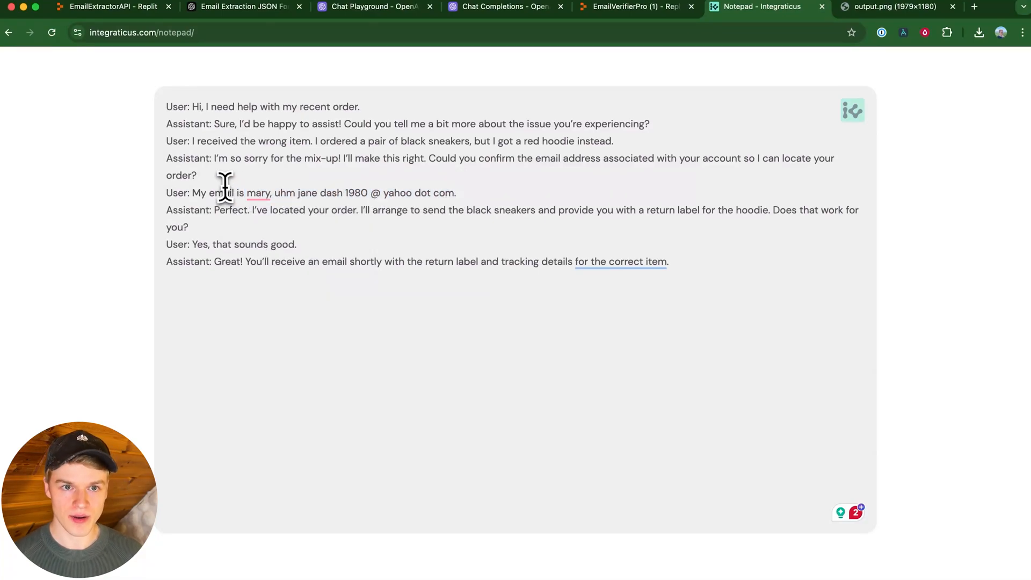
click(258, 192)
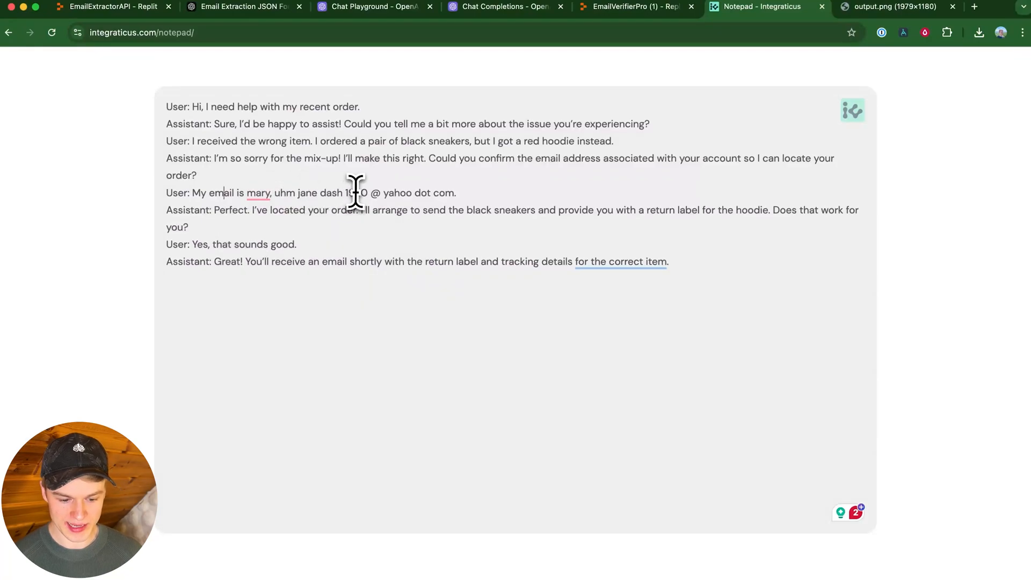
text(1980)
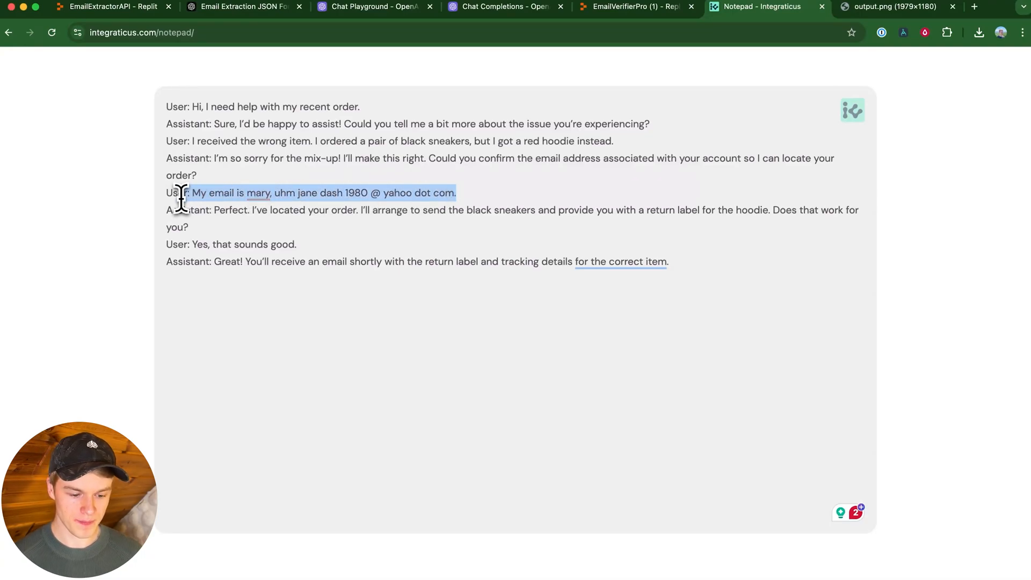
click(232, 192)
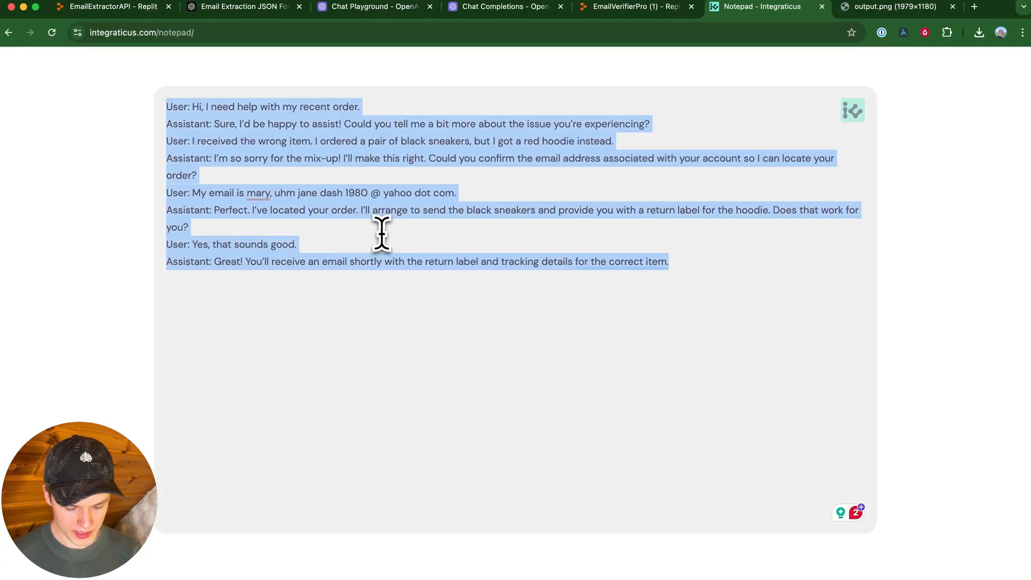
Deselect the conversation text so nothing remains marked in the notepad
click(163, 105)
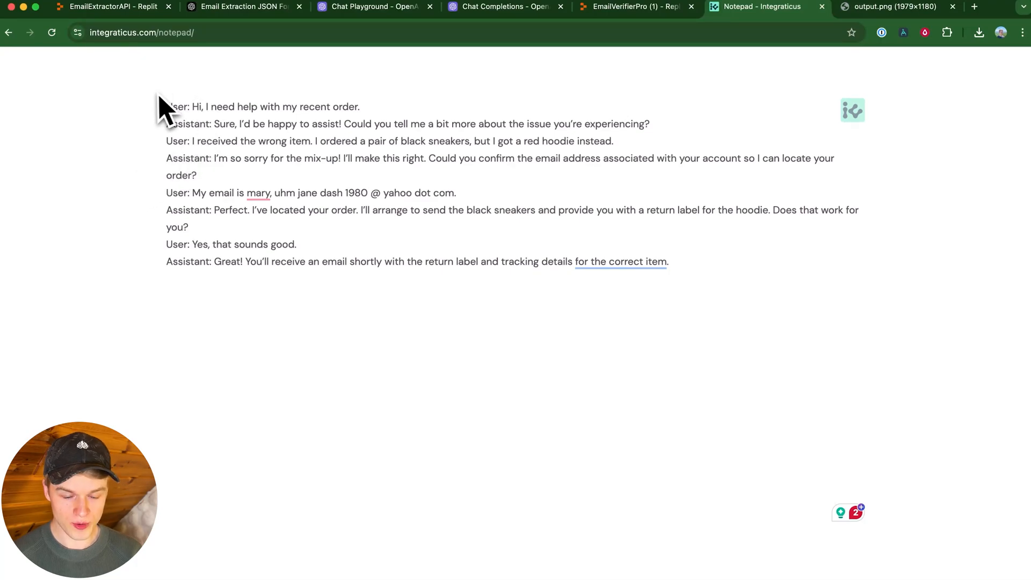
click(373, 6)
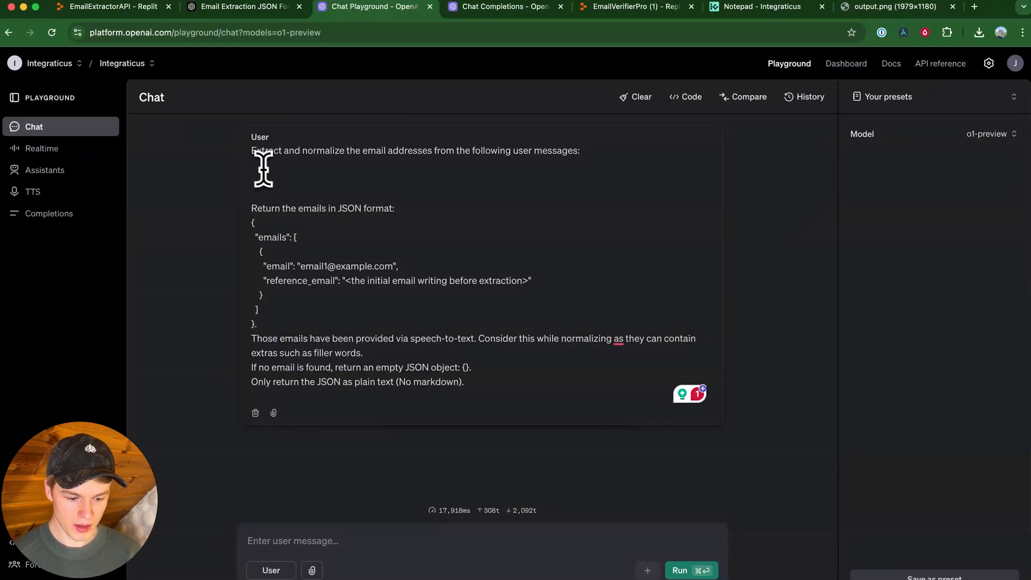
mouse_move(459, 150)
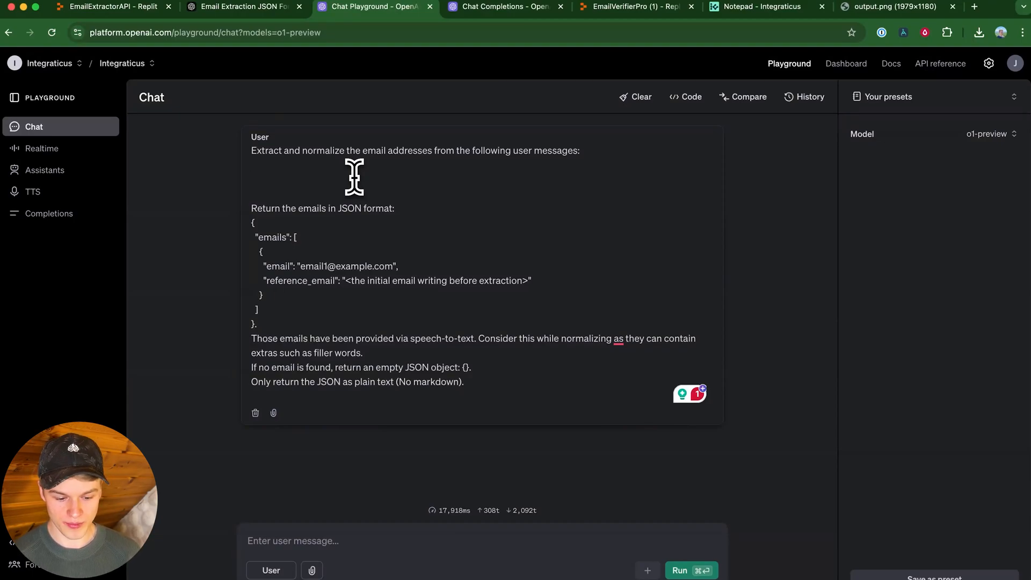
mouse_move(346, 352)
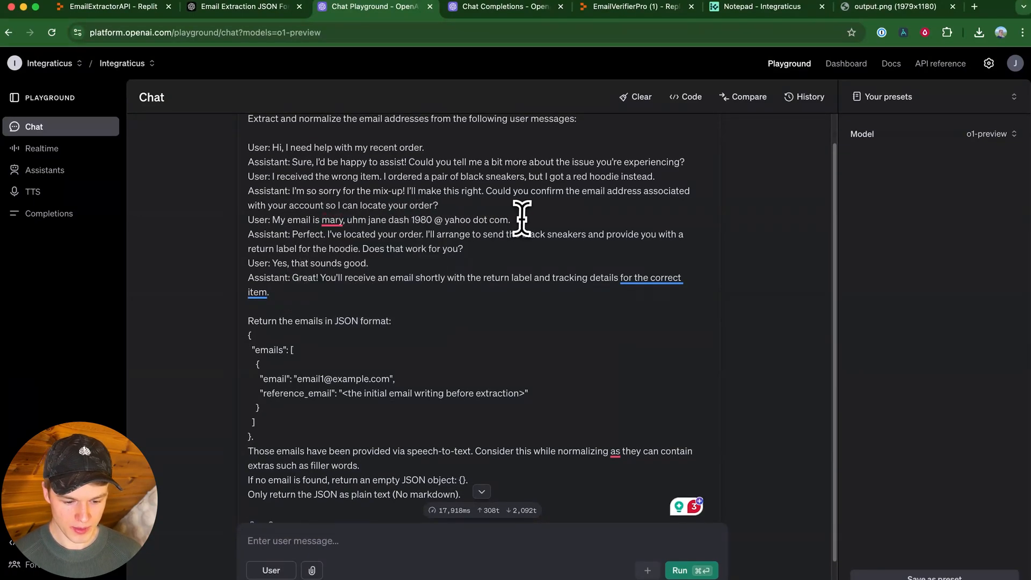
mouse_move(345, 214)
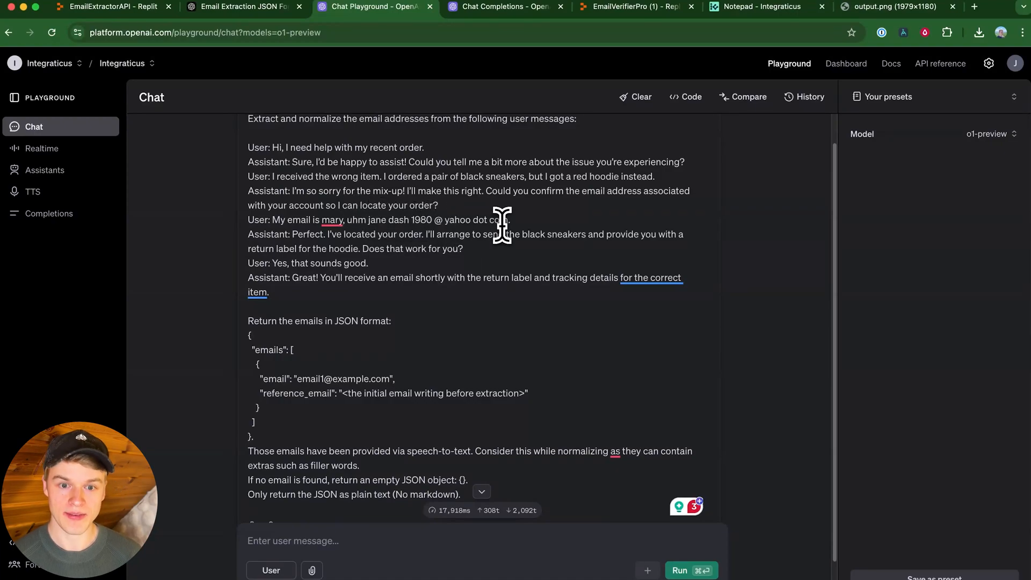
scroll(down, 3)
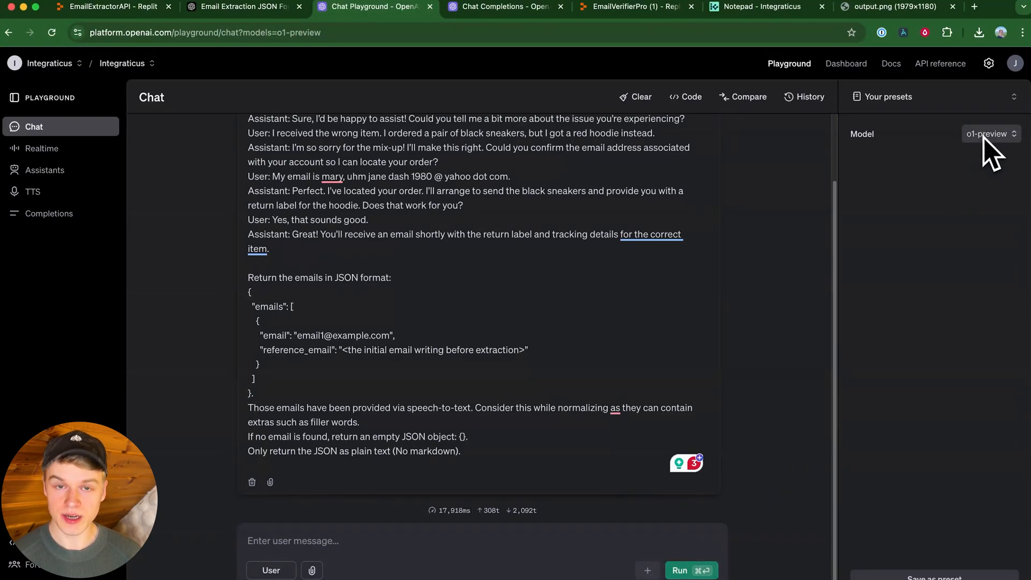
Select the spoken email phrase in the JSON reply and start a Cmd+F page search for it
click(690, 570)
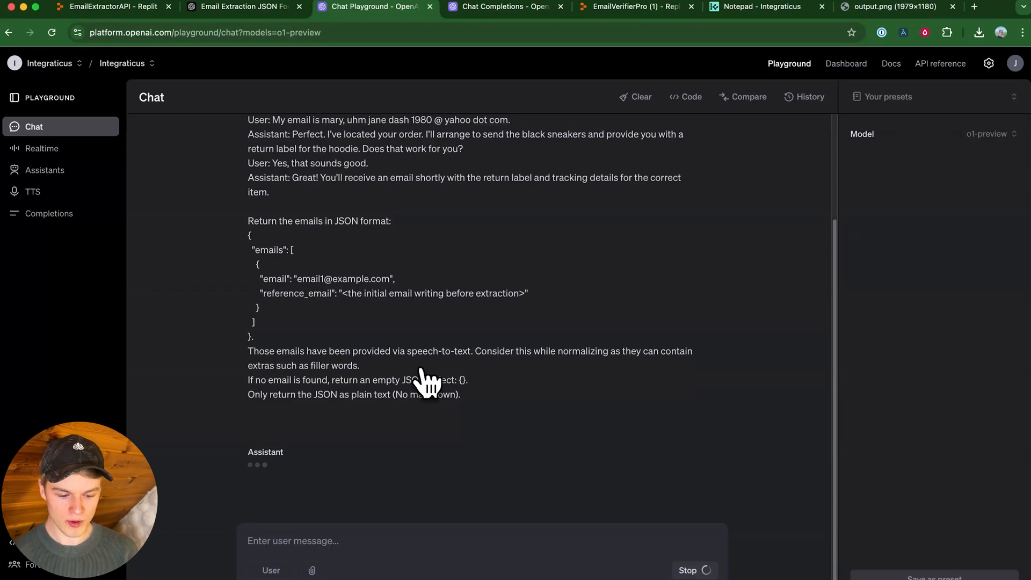
mouse_move(300, 309)
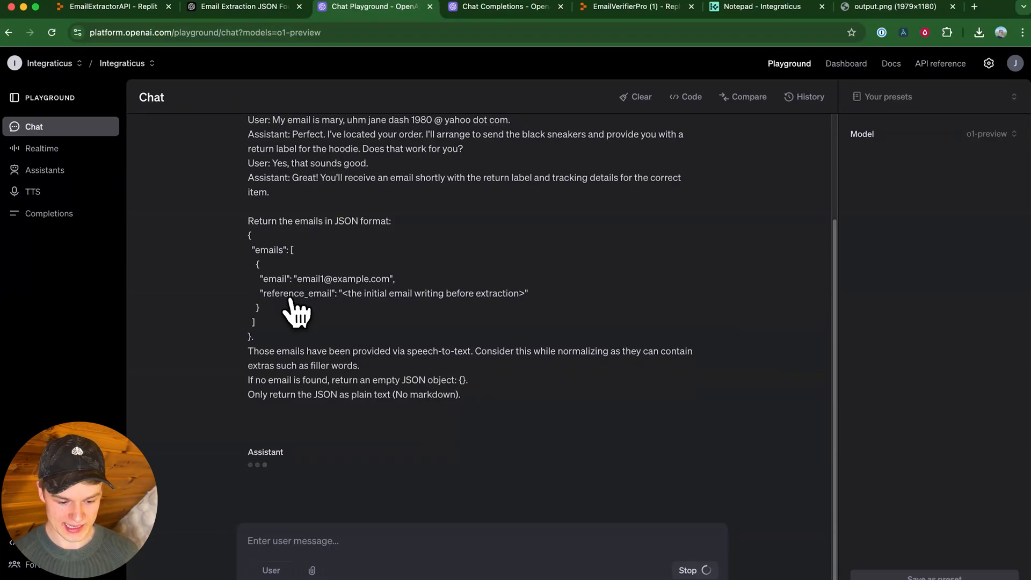
mouse_move(319, 374)
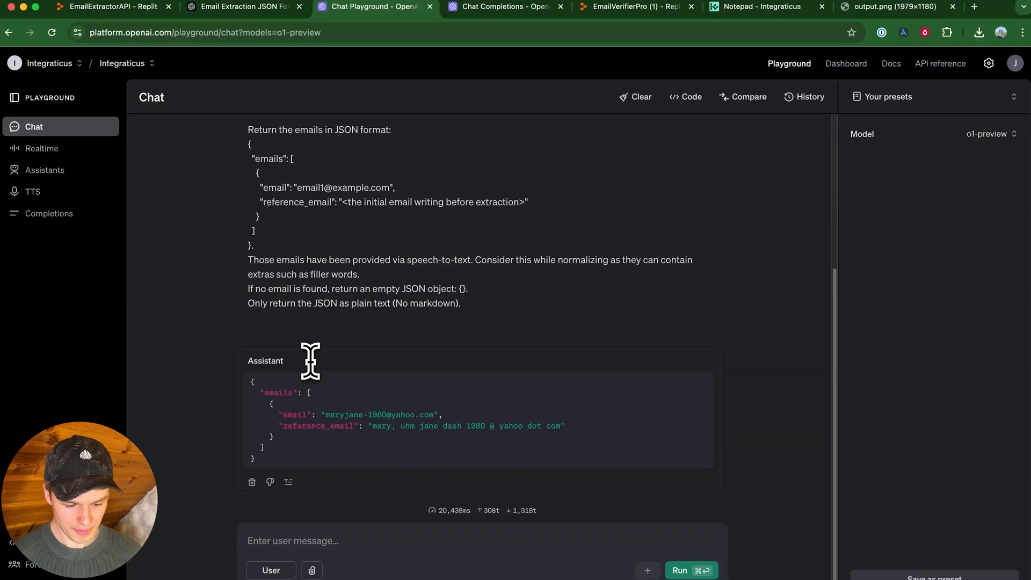
mouse_move(433, 417)
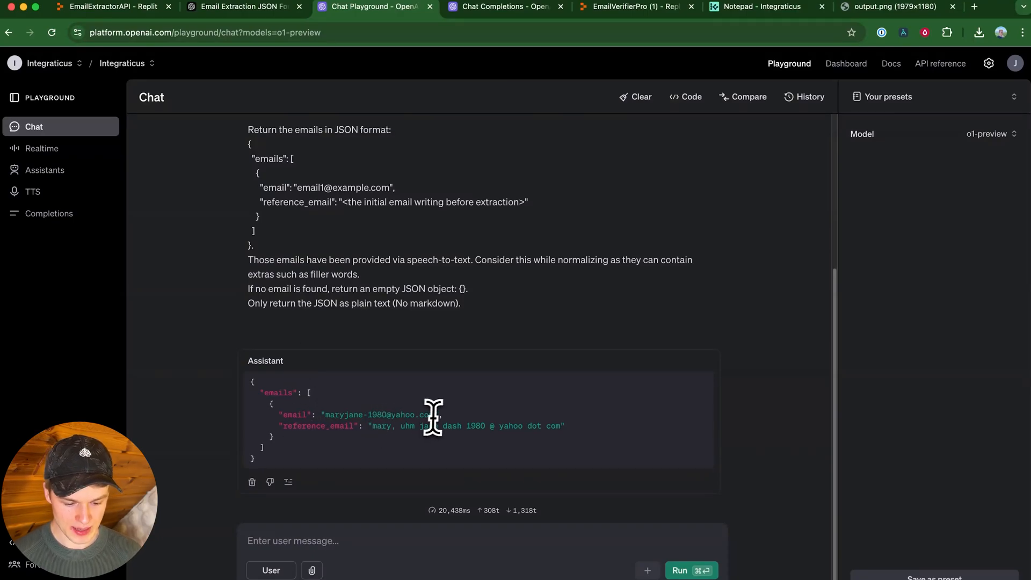
drag(331, 414, 434, 415)
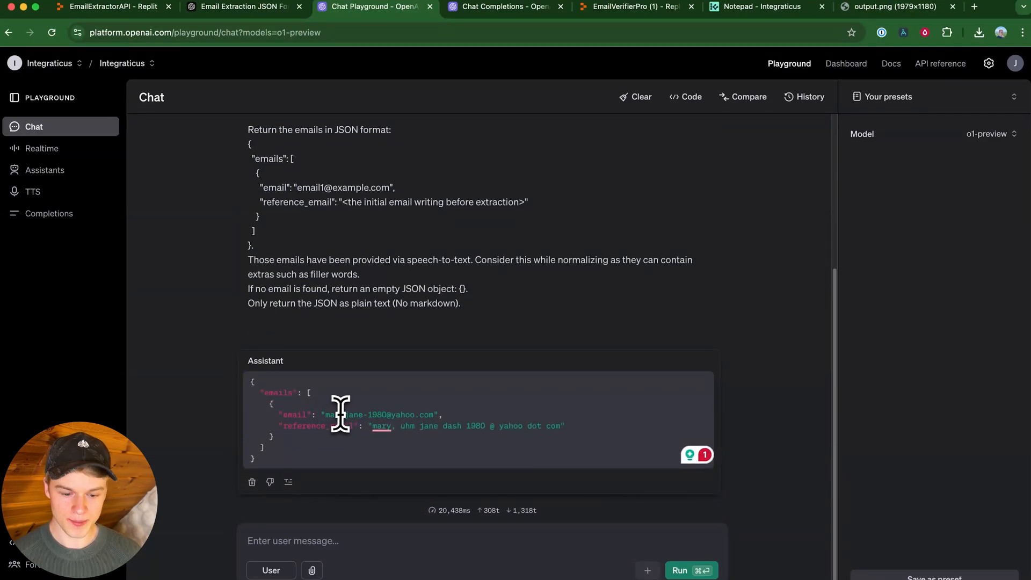
drag(323, 414, 434, 414)
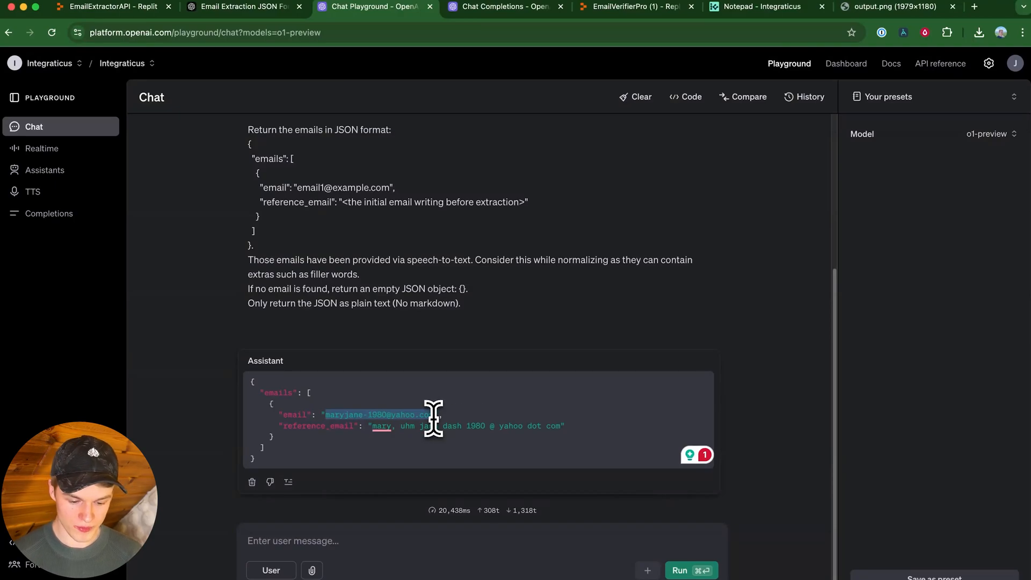
mouse_move(306, 424)
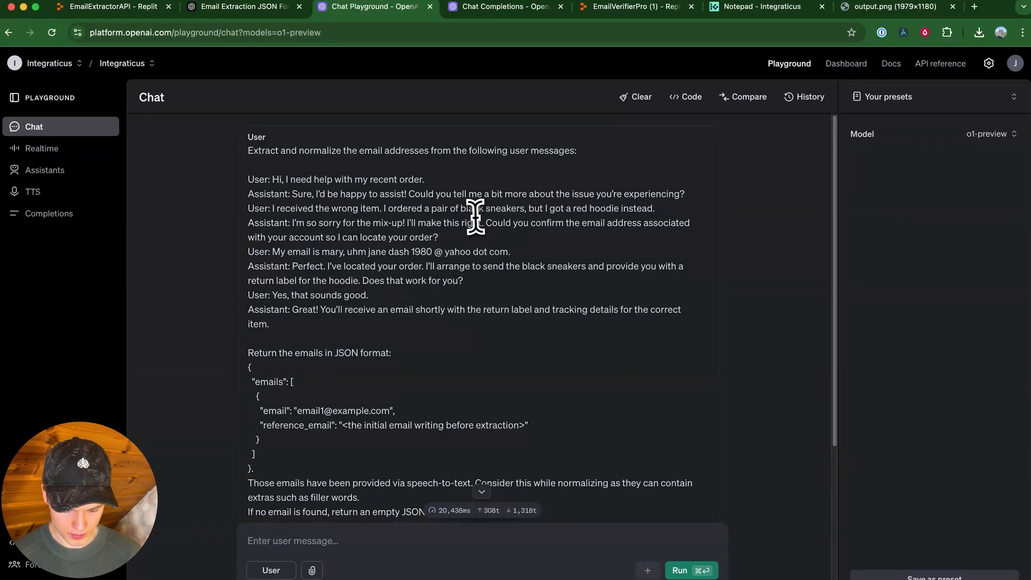
key(cmd+f)
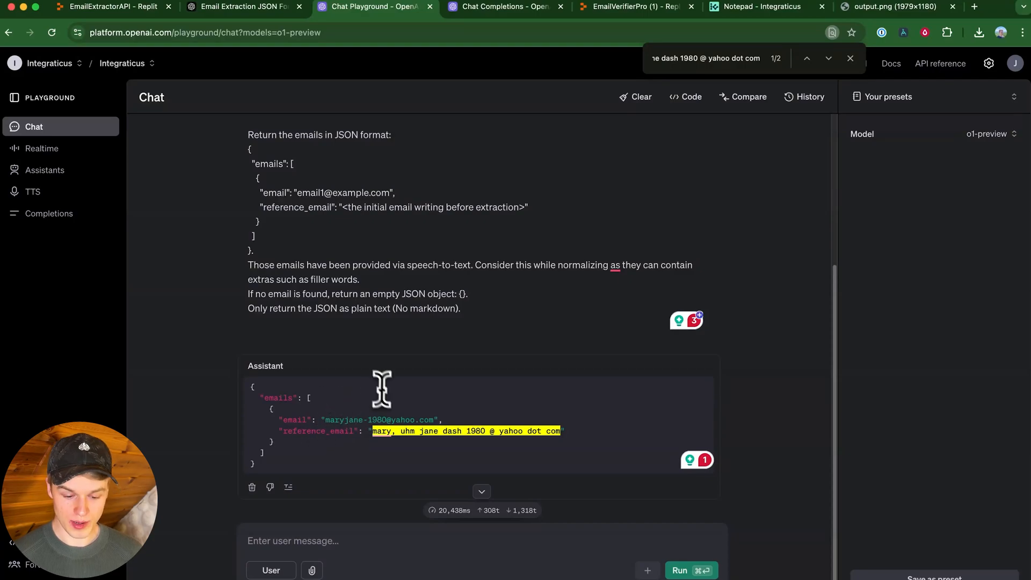
mouse_move(437, 394)
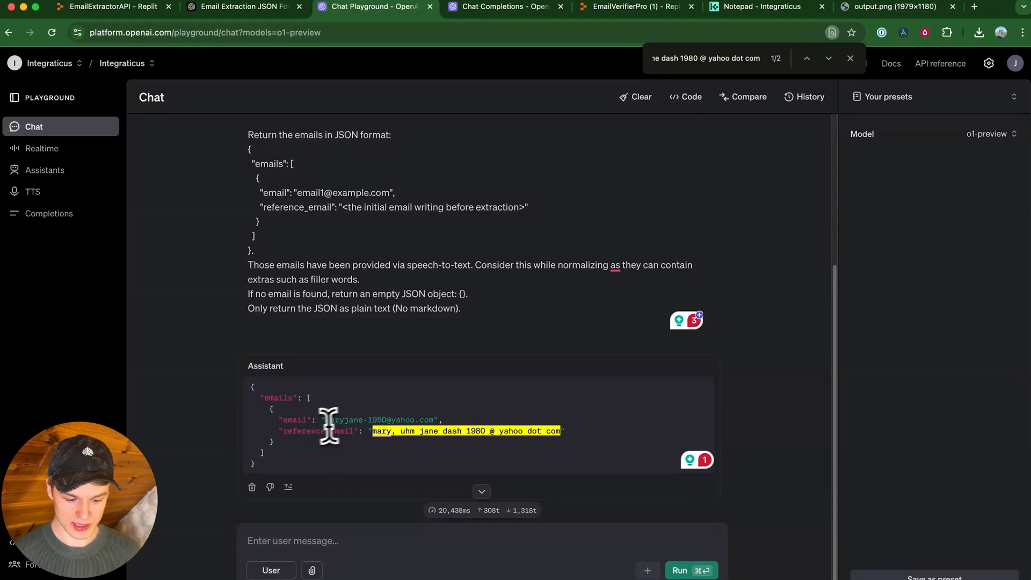
Select the mary-jane result row in the o1-mini results image (41 of 50 matched, 82.0%)
drag(323, 420, 435, 419)
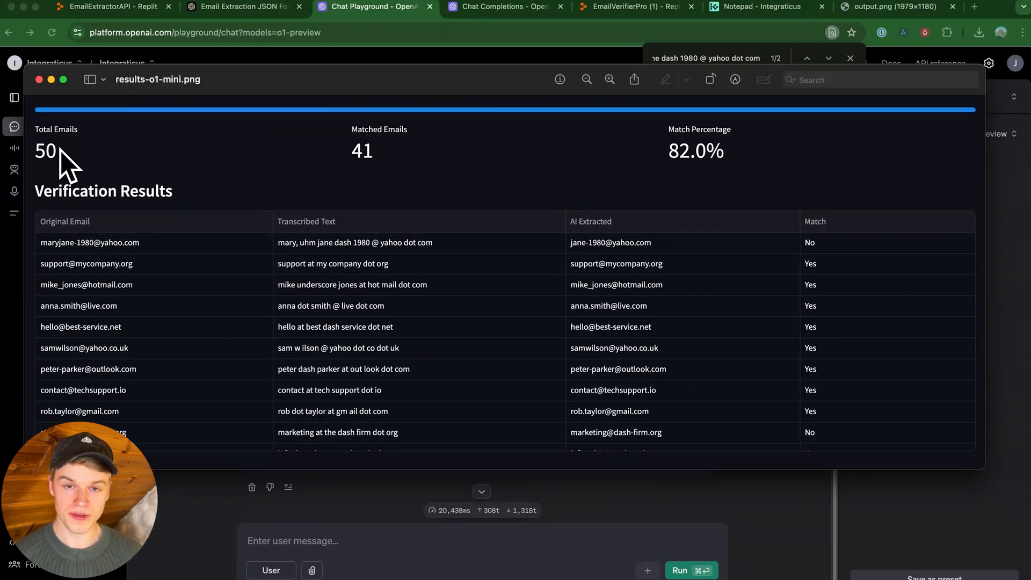
mouse_move(371, 158)
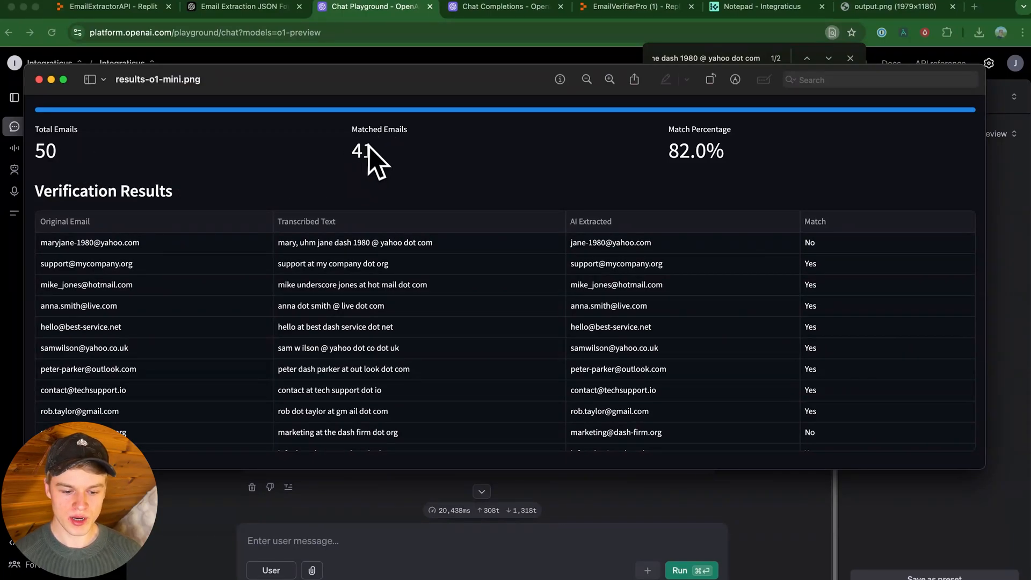
mouse_move(703, 158)
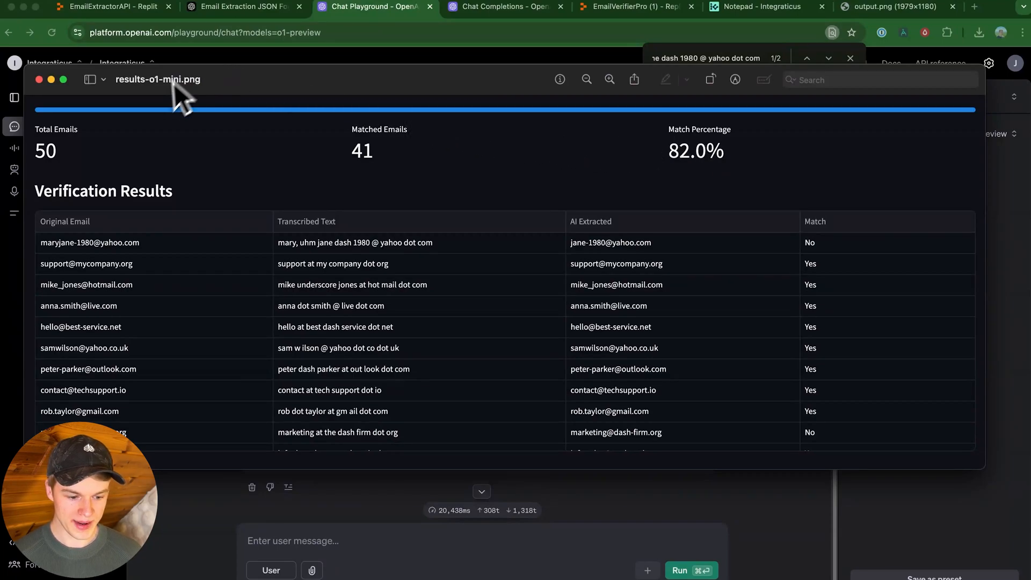
mouse_move(148, 128)
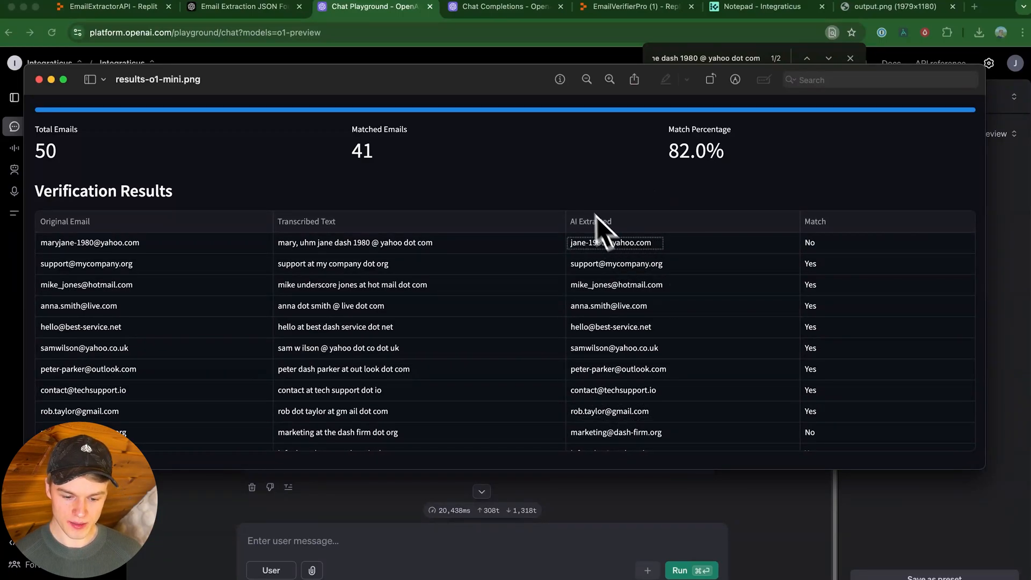
mouse_move(573, 217)
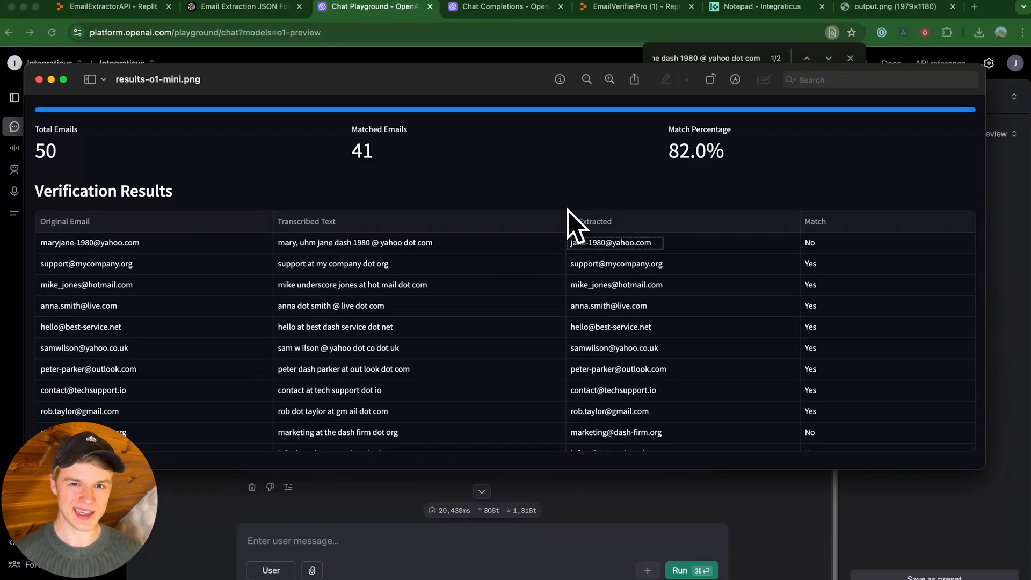
mouse_move(427, 72)
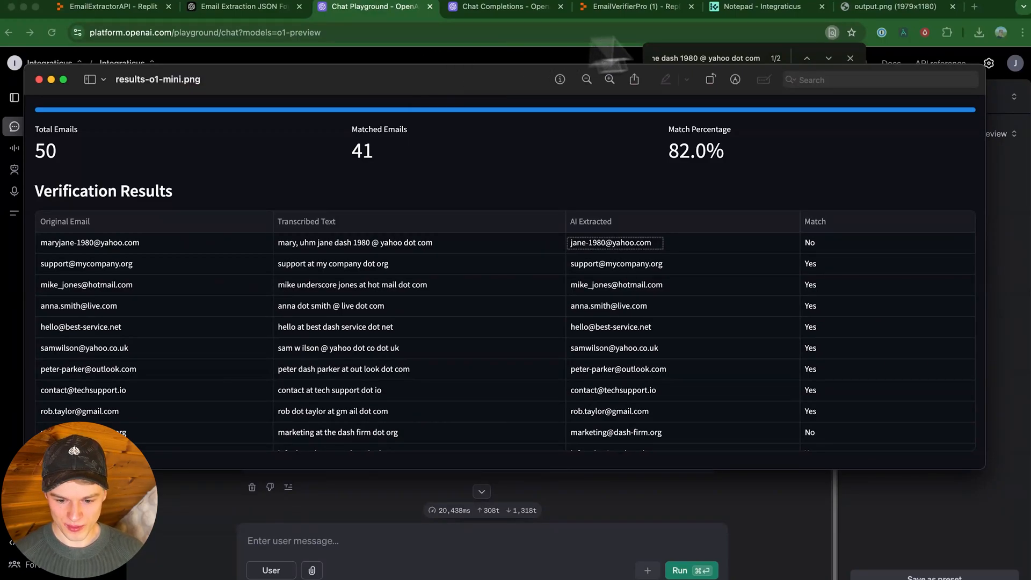
click(888, 7)
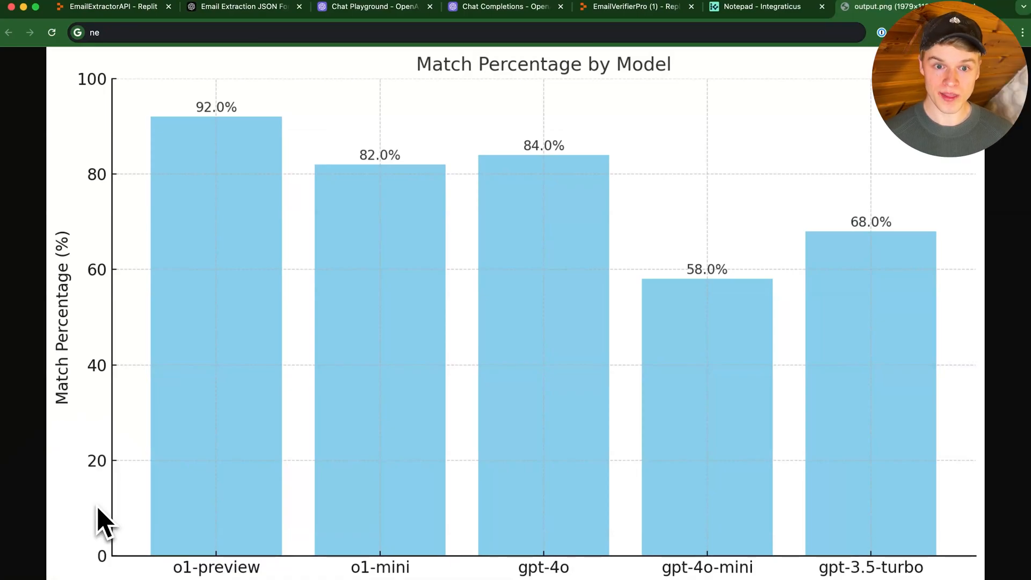
mouse_move(124, 355)
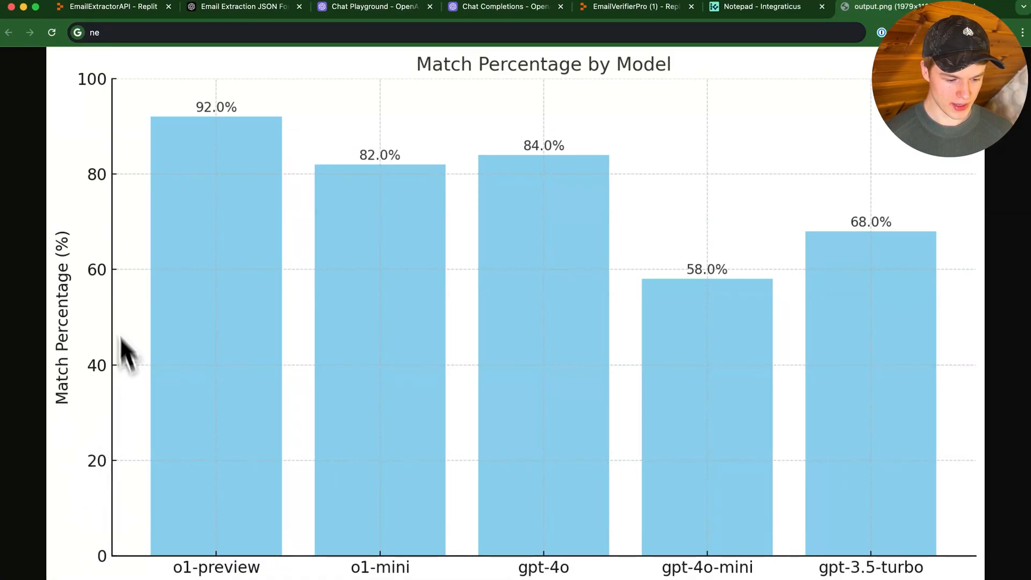
mouse_move(121, 95)
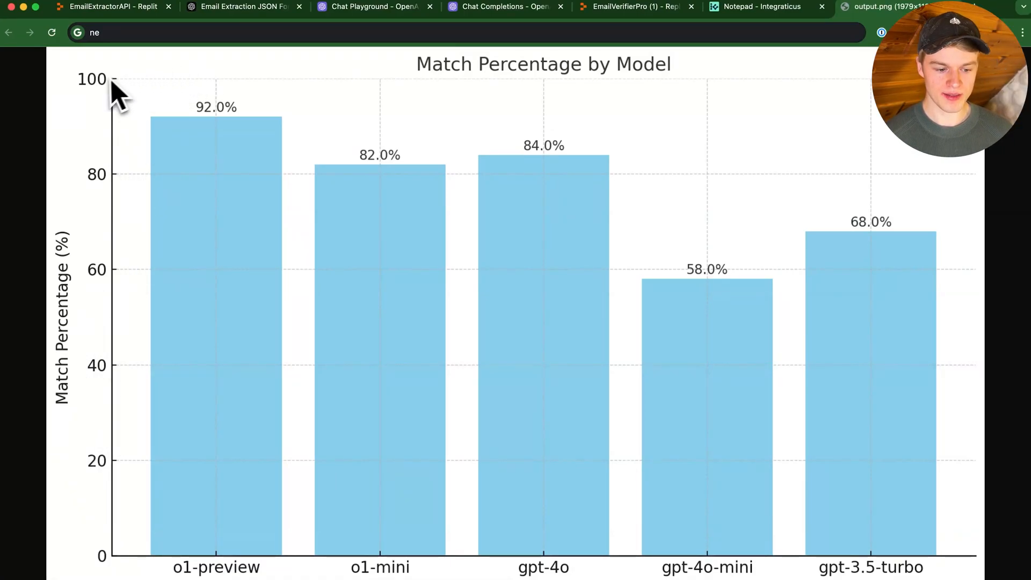
mouse_move(154, 105)
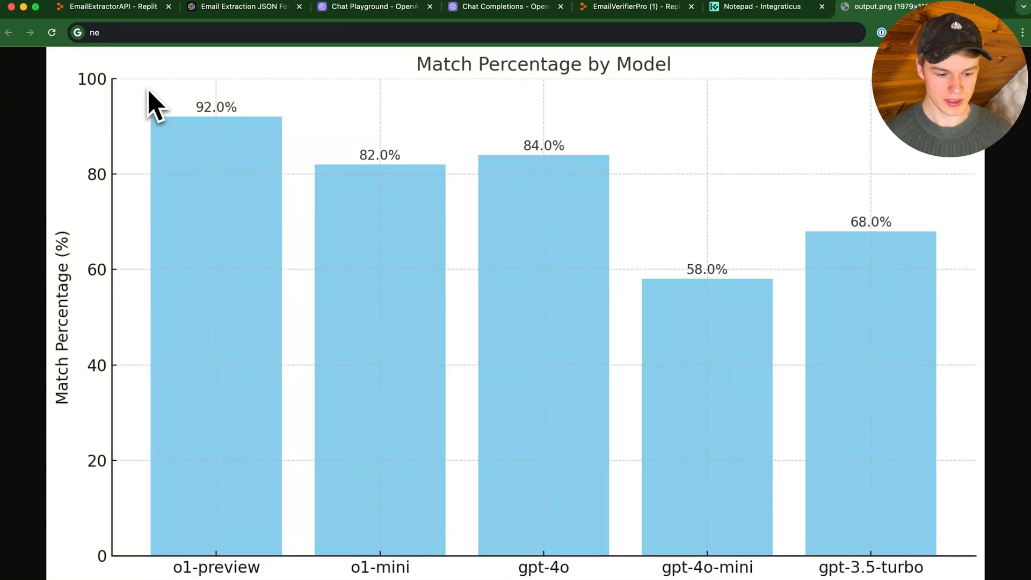
mouse_move(285, 92)
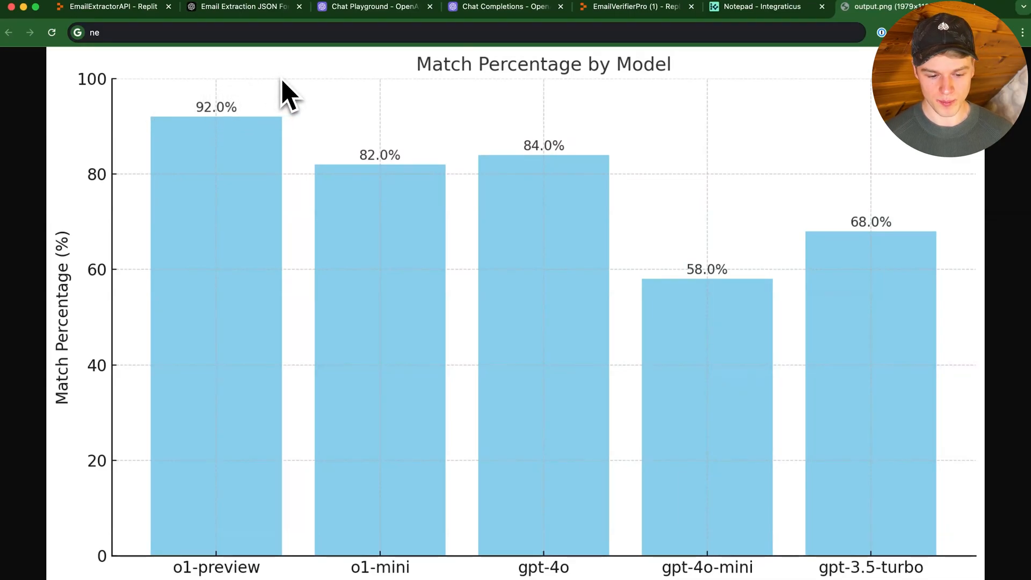
mouse_move(263, 158)
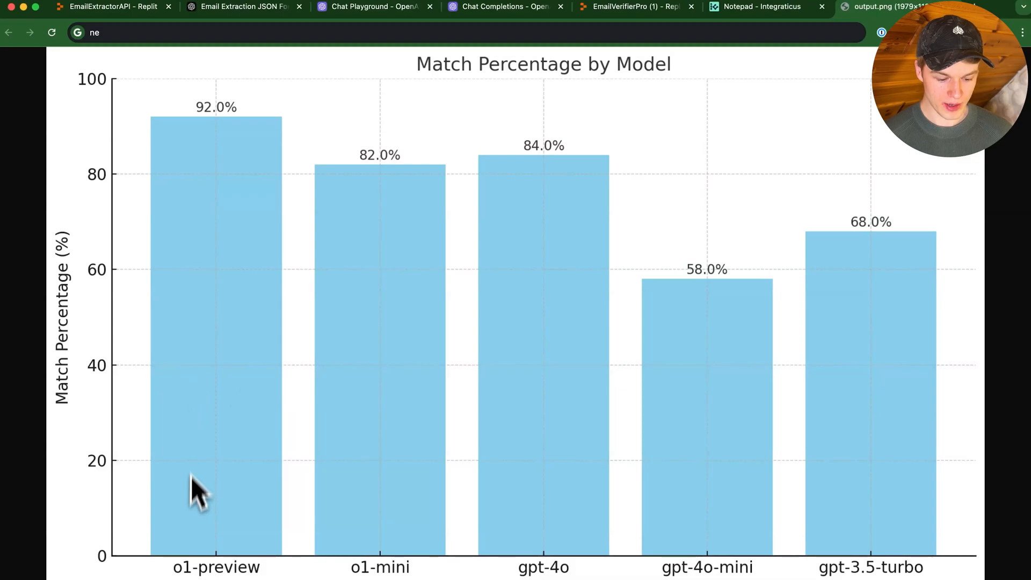
mouse_move(217, 191)
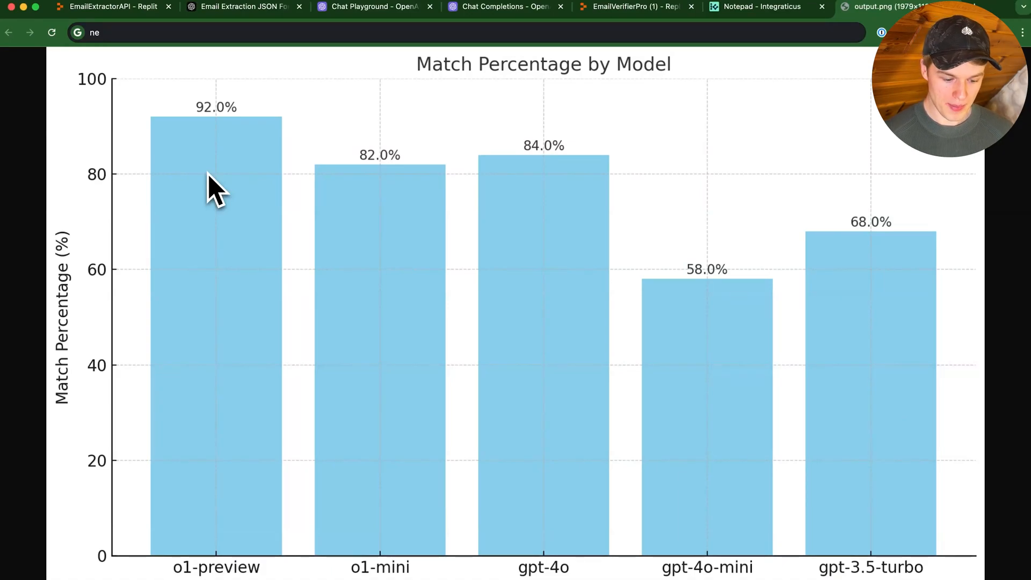
mouse_move(364, 299)
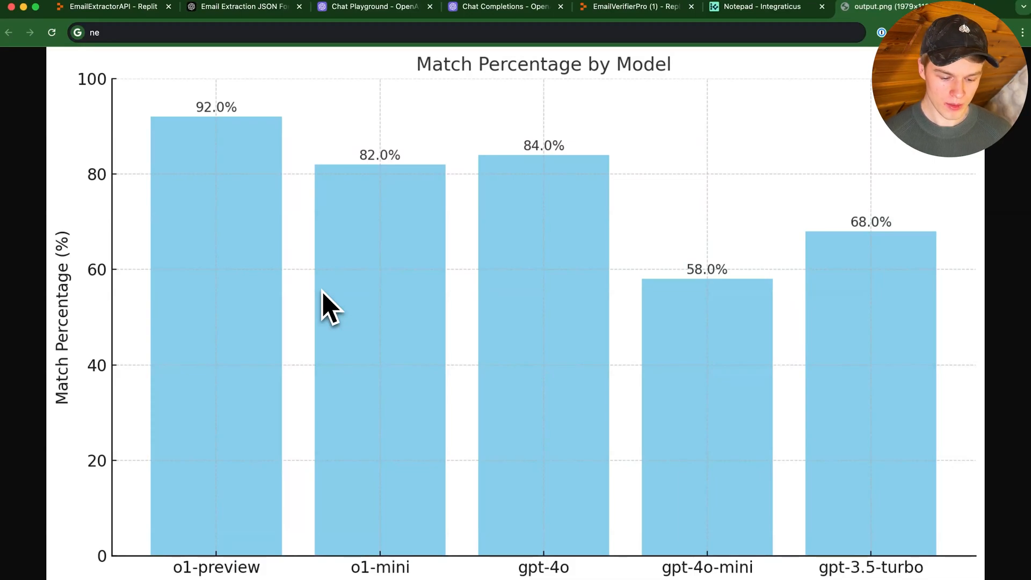
mouse_move(401, 338)
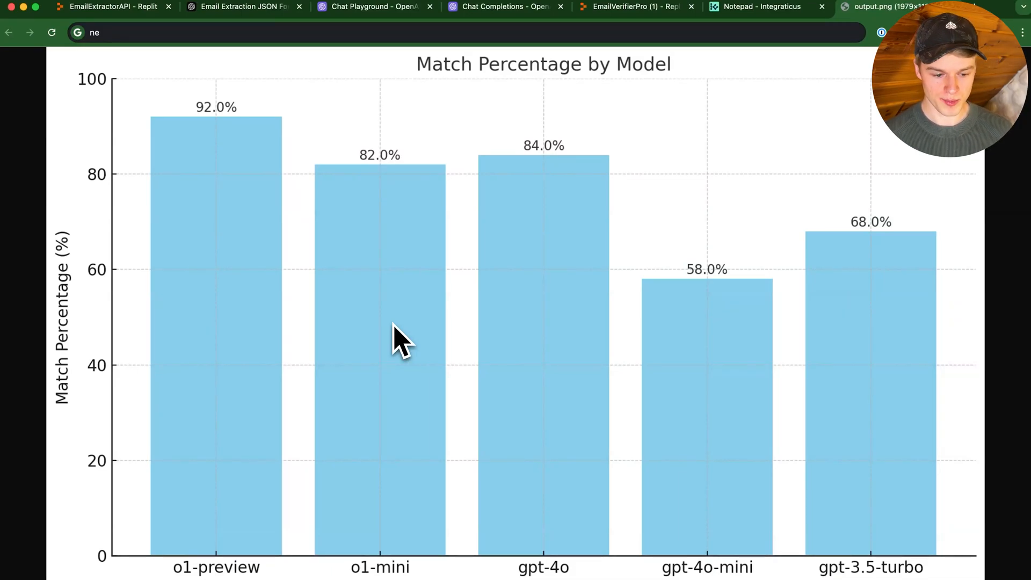
mouse_move(239, 239)
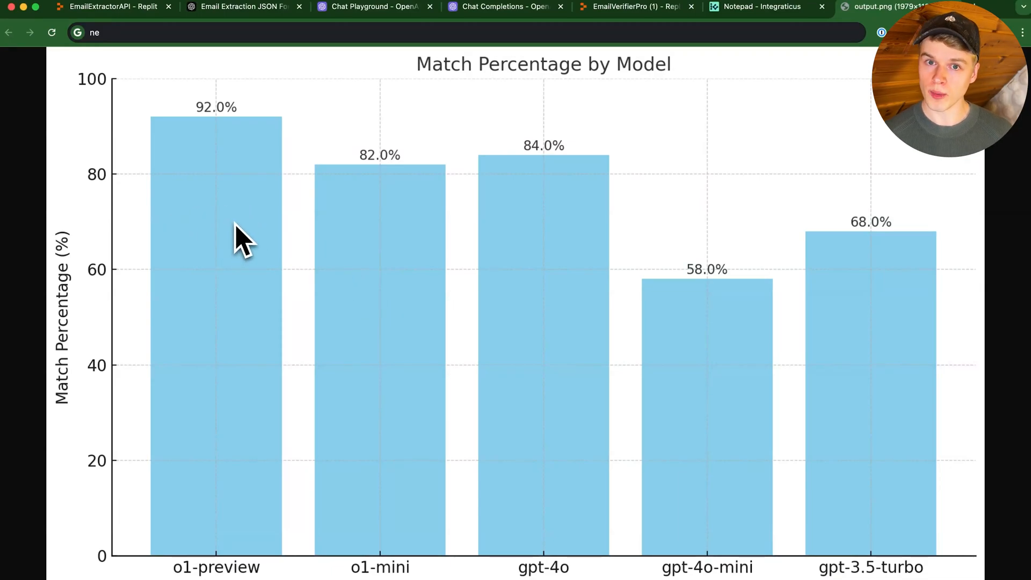
mouse_move(230, 152)
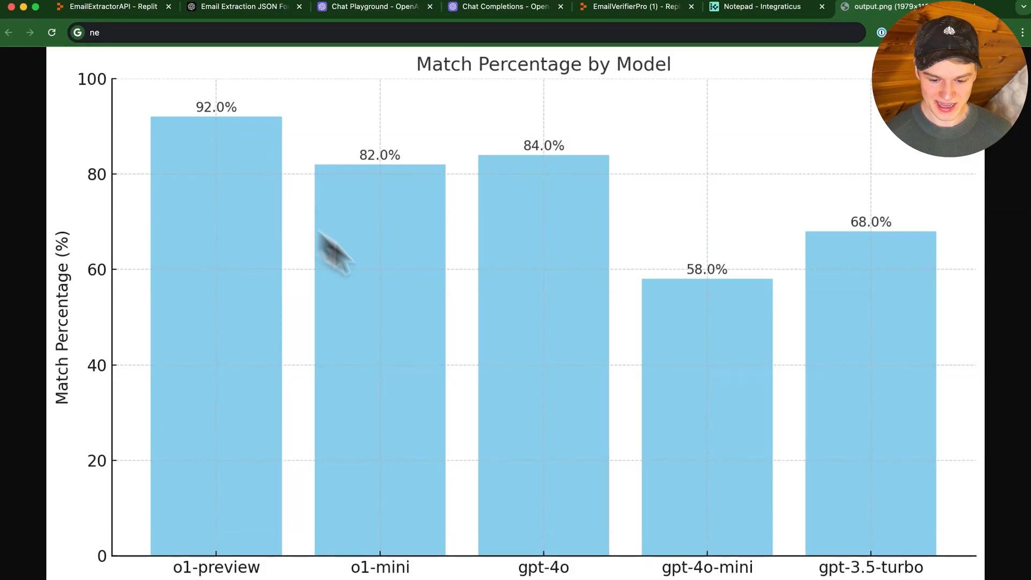
mouse_move(740, 282)
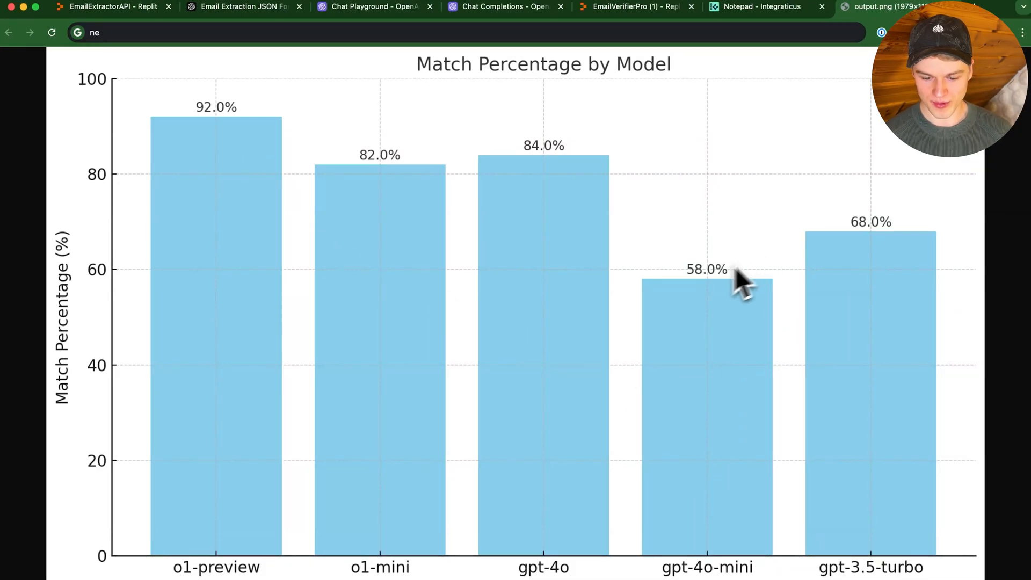
mouse_move(908, 408)
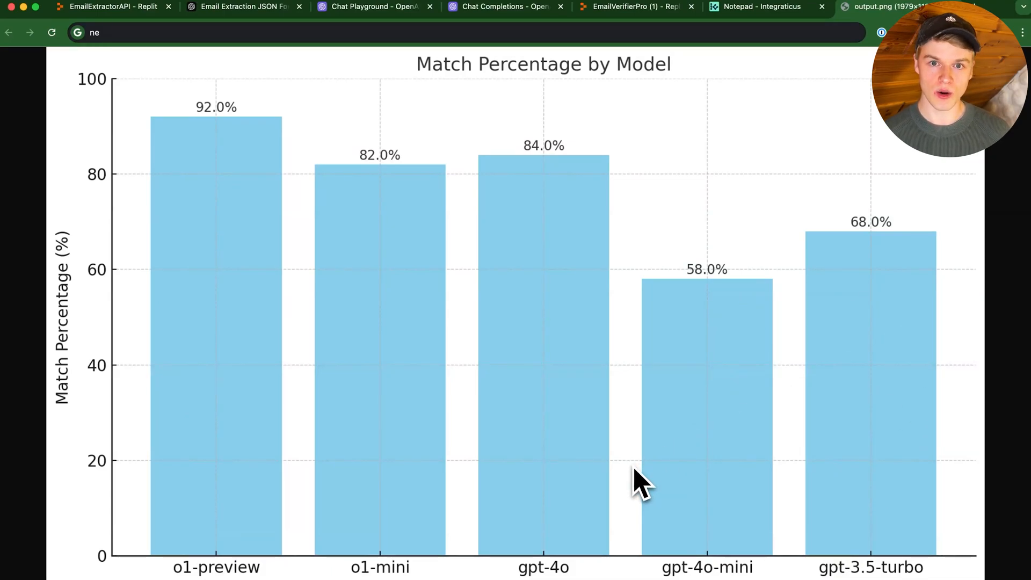
mouse_move(759, 313)
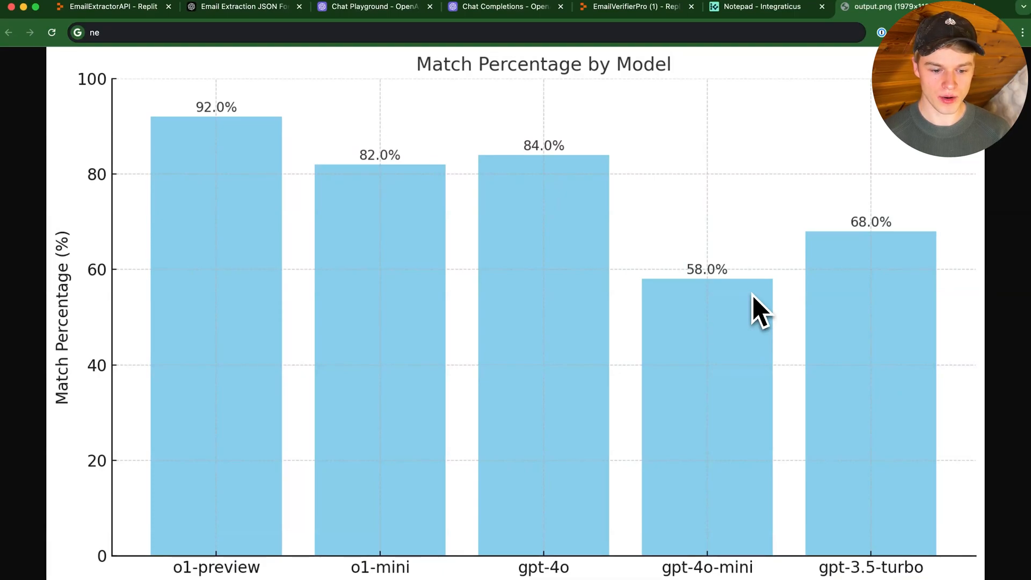
mouse_move(842, 309)
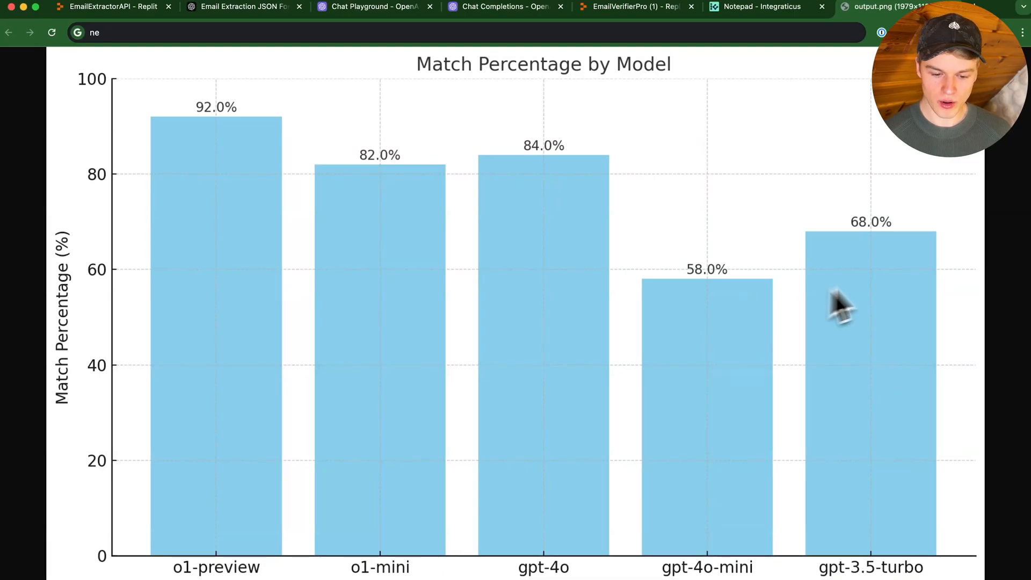
mouse_move(723, 430)
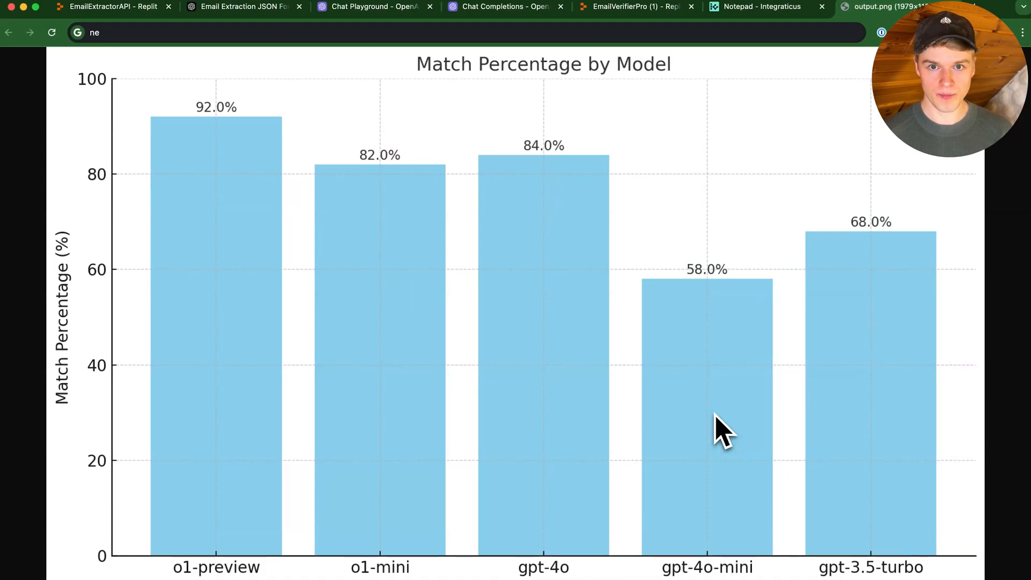
mouse_move(730, 434)
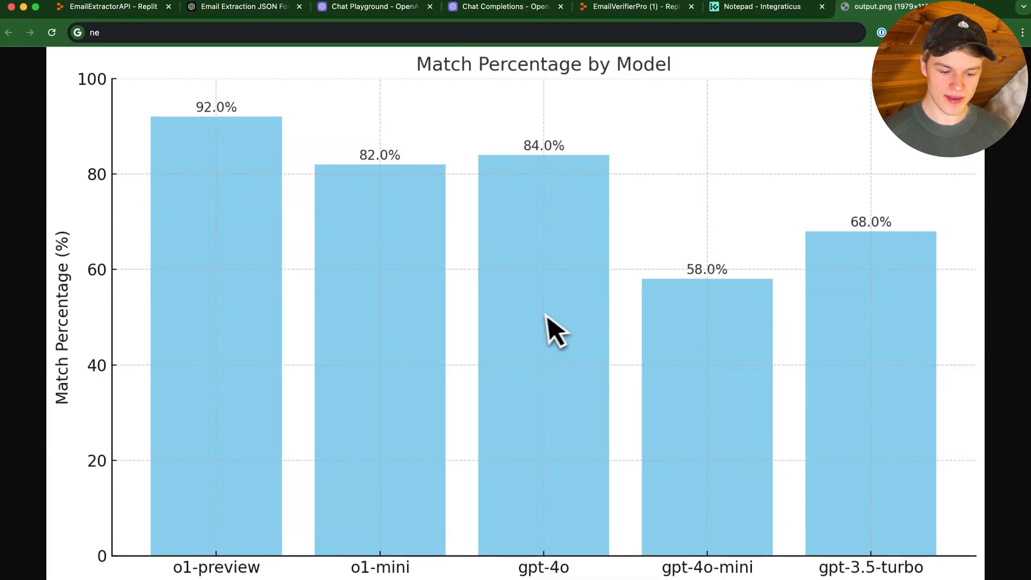
mouse_move(461, 388)
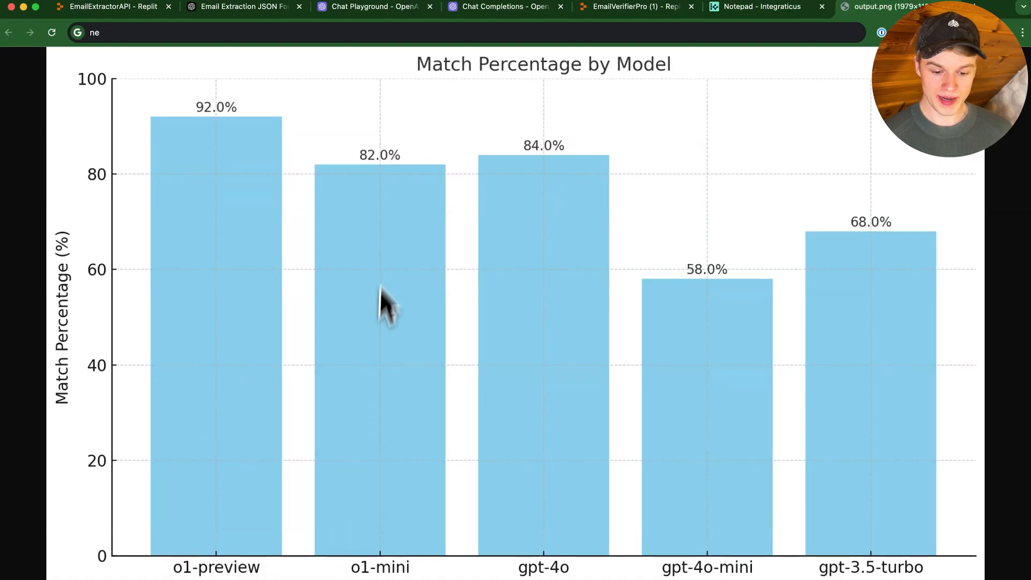
mouse_move(394, 247)
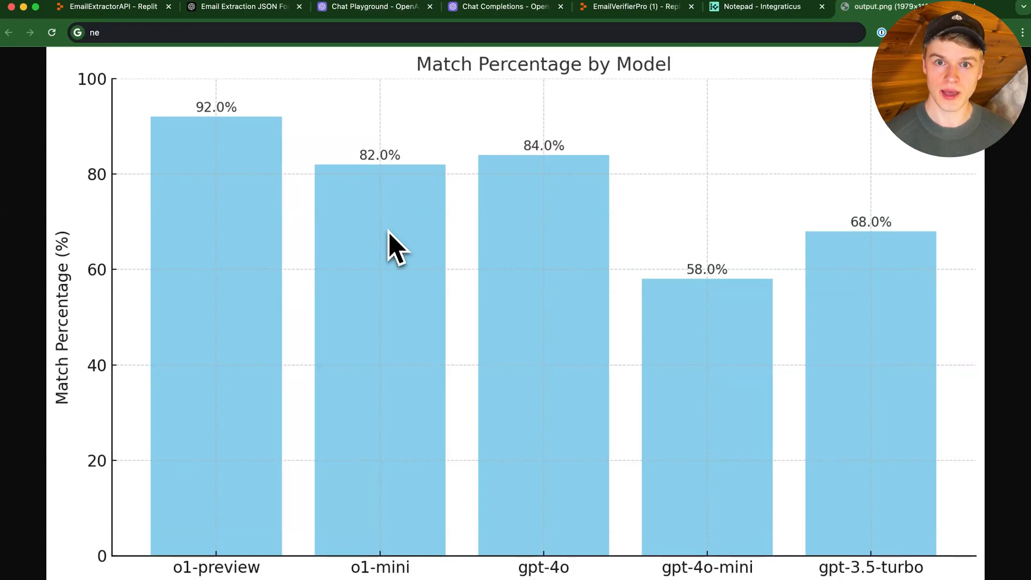
mouse_move(575, 200)
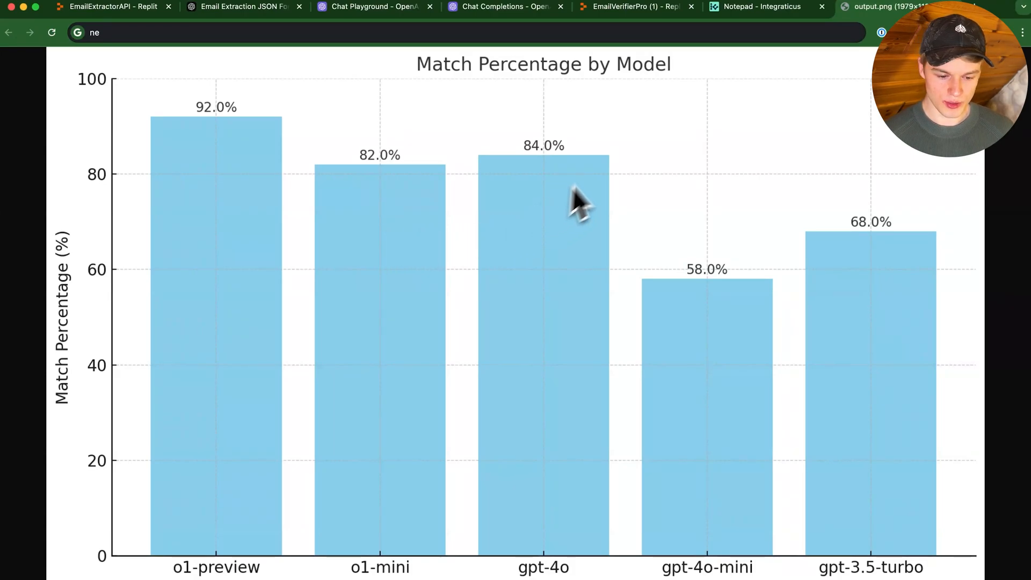
mouse_move(496, 523)
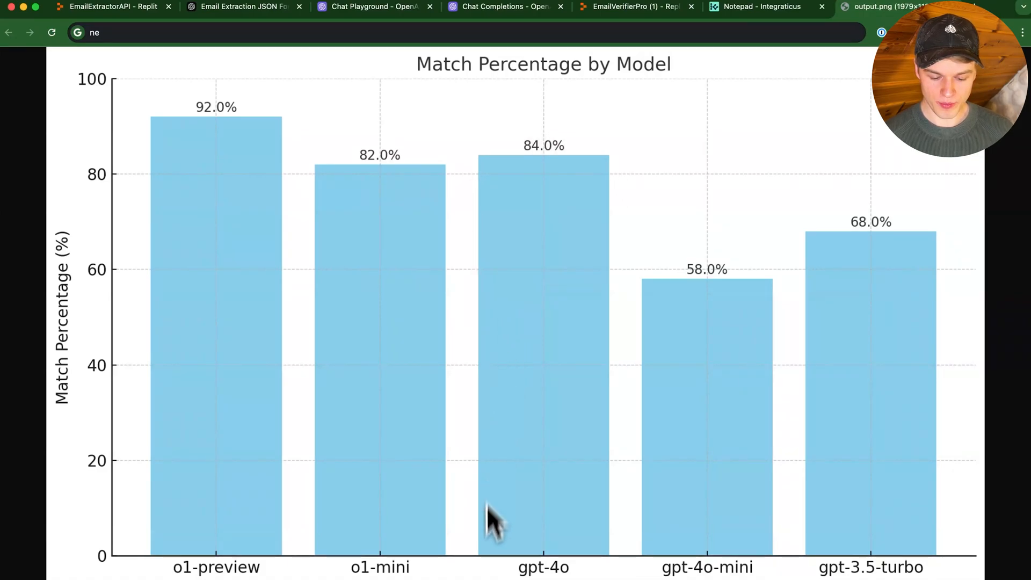
mouse_move(589, 136)
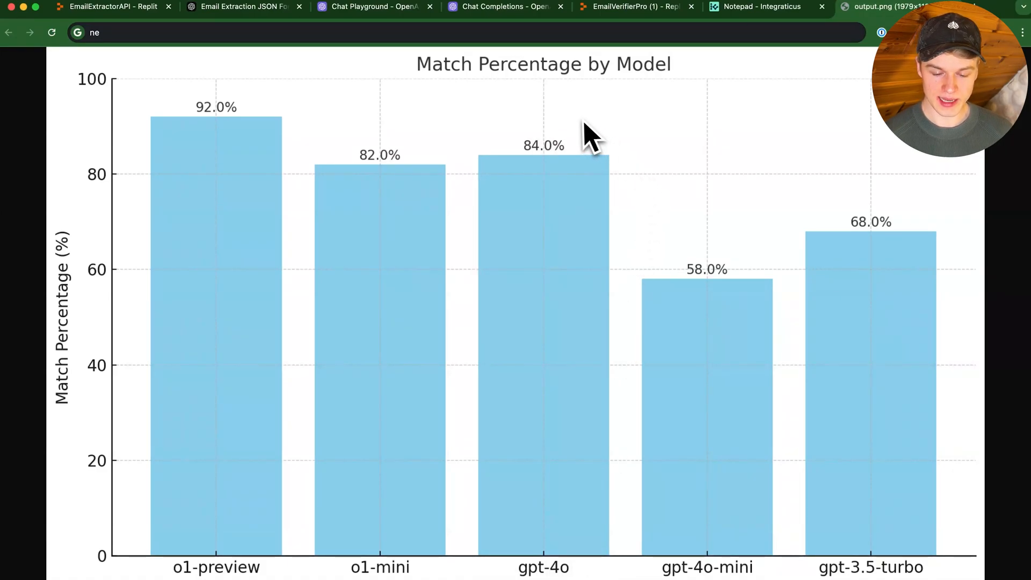
mouse_move(493, 131)
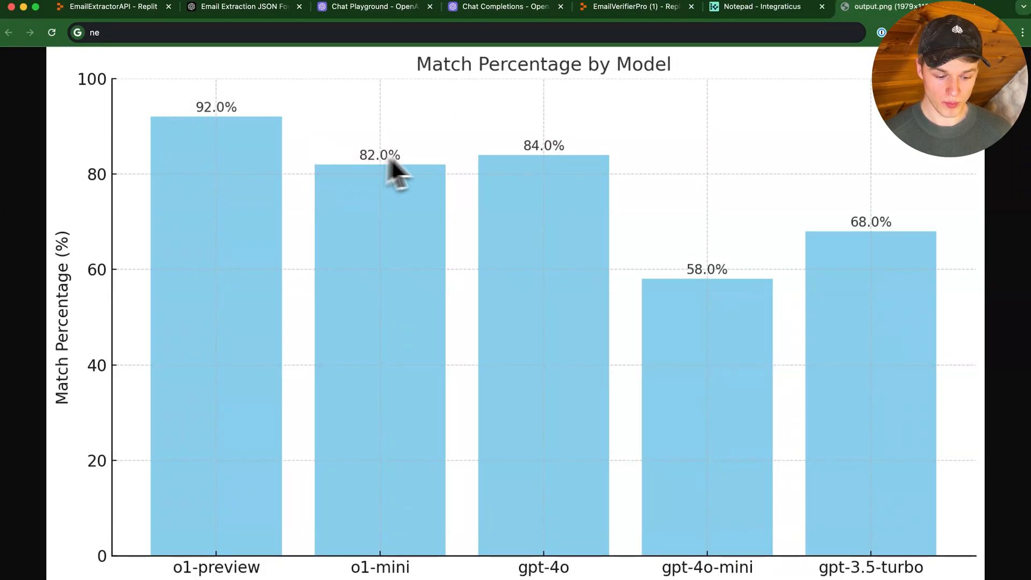
mouse_move(489, 257)
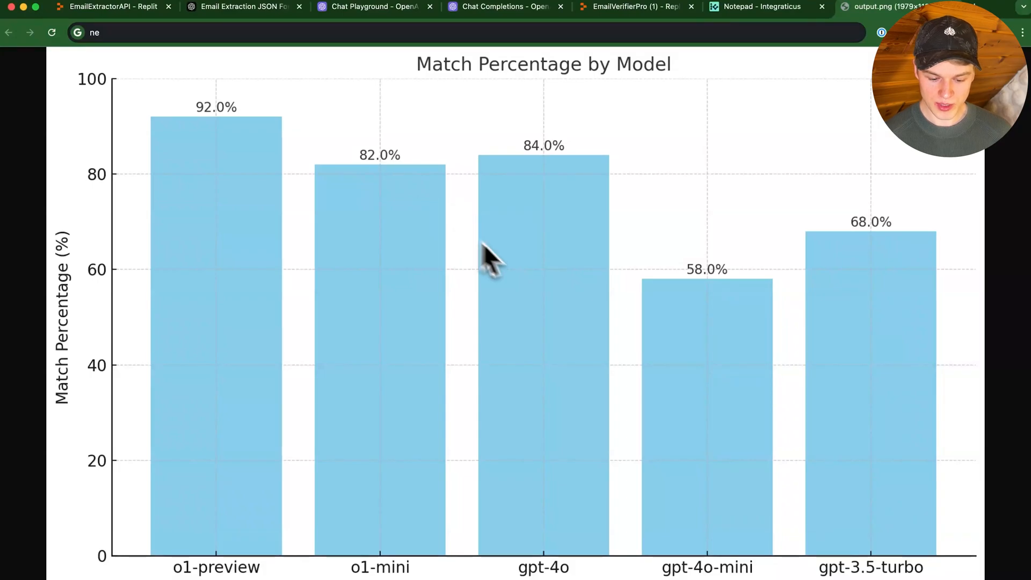
mouse_move(579, 250)
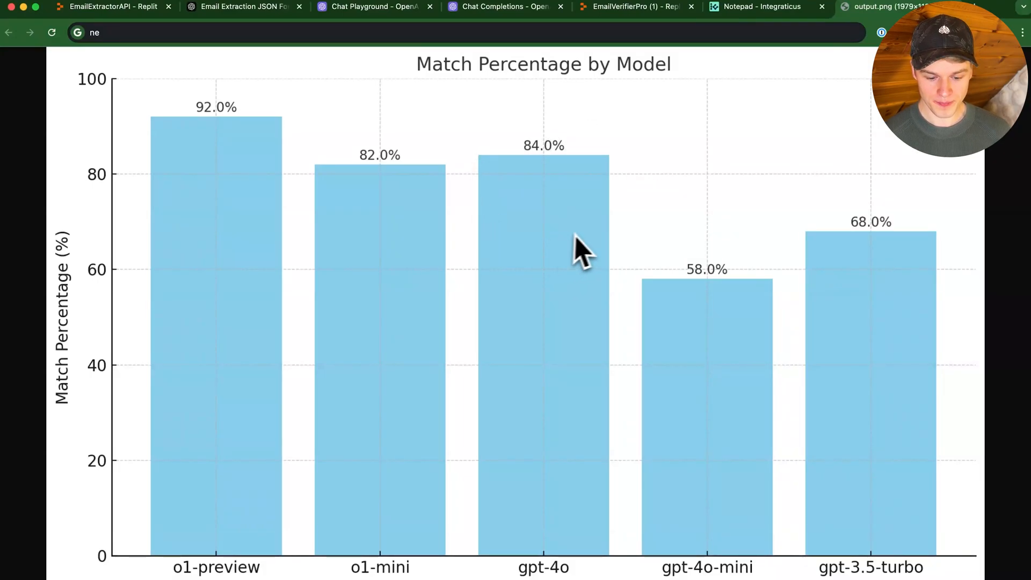